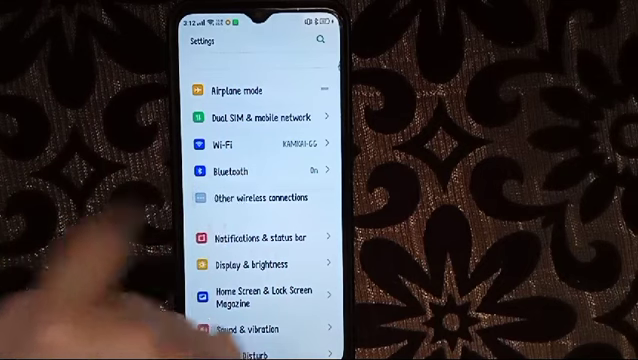
Go to the Other wireless connections page listing tethering, Wi-Fi Direct, Screencast and VPN.
left_click(270, 198)
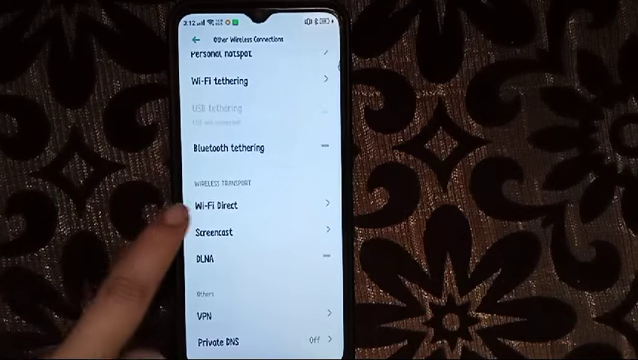
left_click(212, 206)
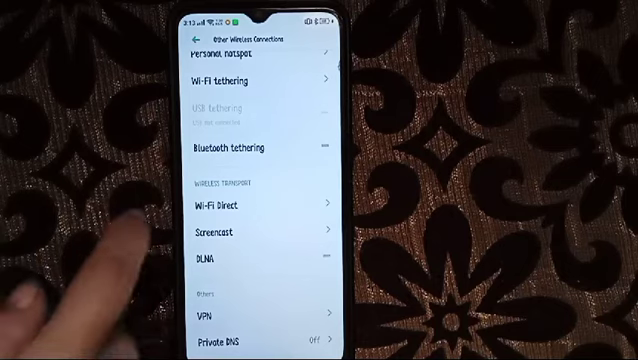
left_click(220, 204)
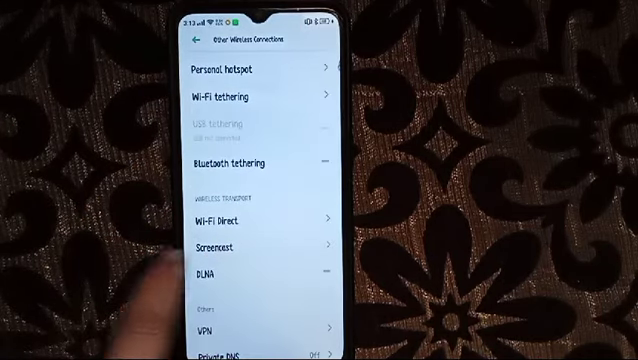
left_click(230, 246)
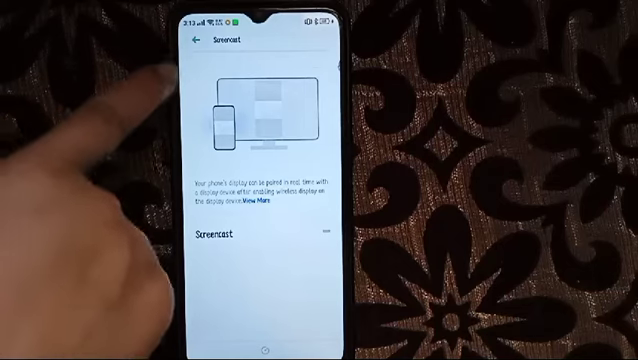
left_click(192, 42)
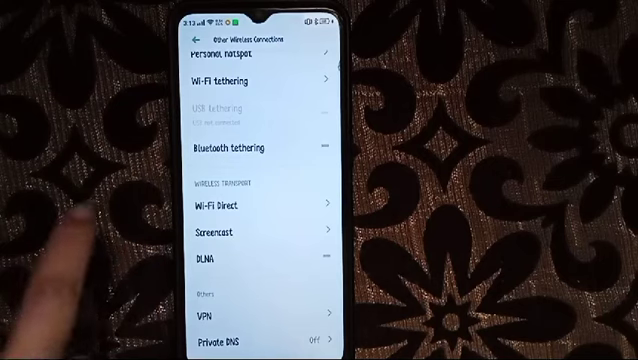
Enter the Wi-Fi tethering page from the Tethering section to view its settings and instructions.
scroll("down", 3)
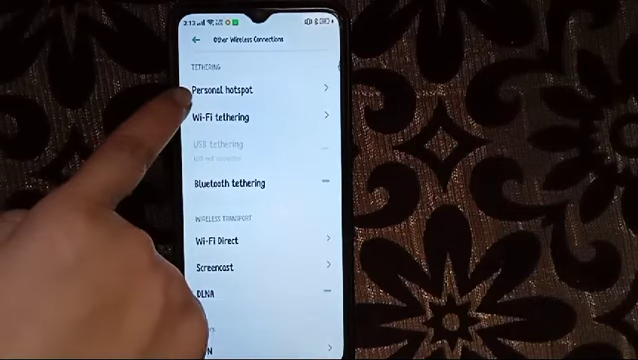
left_click(232, 116)
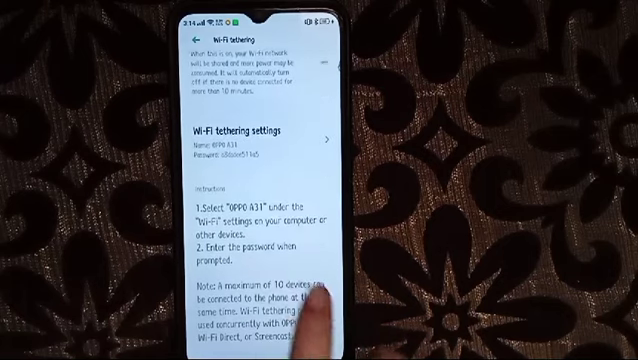
Return and enter the Personal hotspot page showing hotspot settings and connection management.
scroll("down", 3)
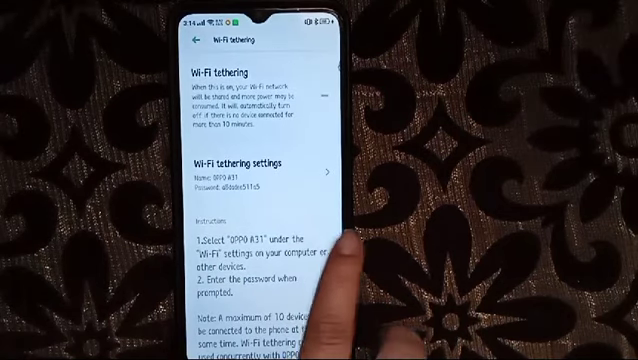
left_click(198, 48)
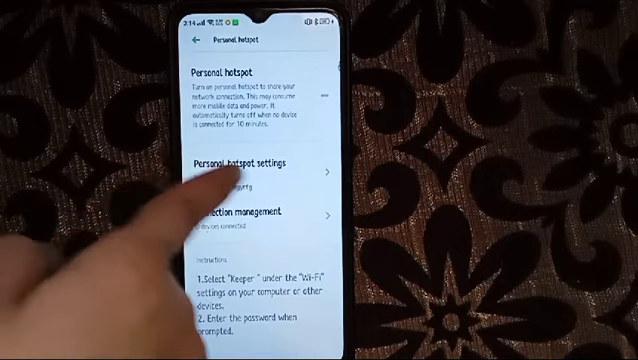
left_click(236, 168)
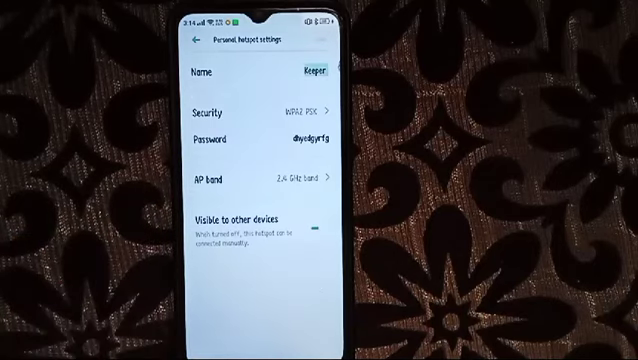
left_click(310, 140)
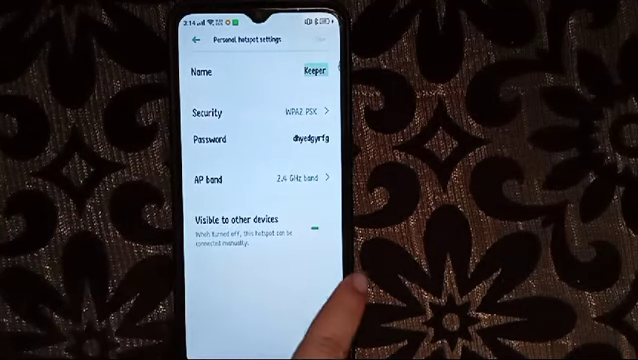
left_click(198, 42)
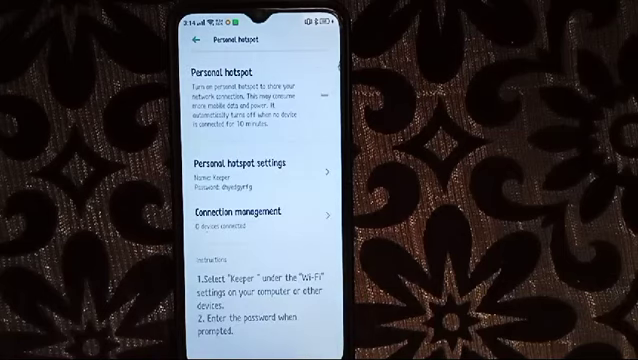